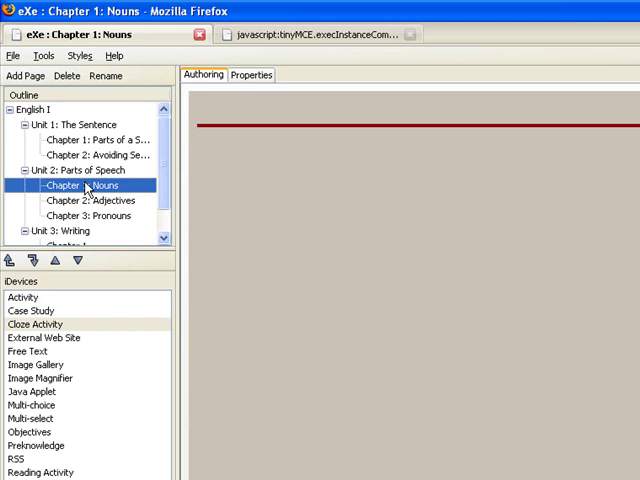
{"action": "mouse_move", "coordinate": [84, 222]}
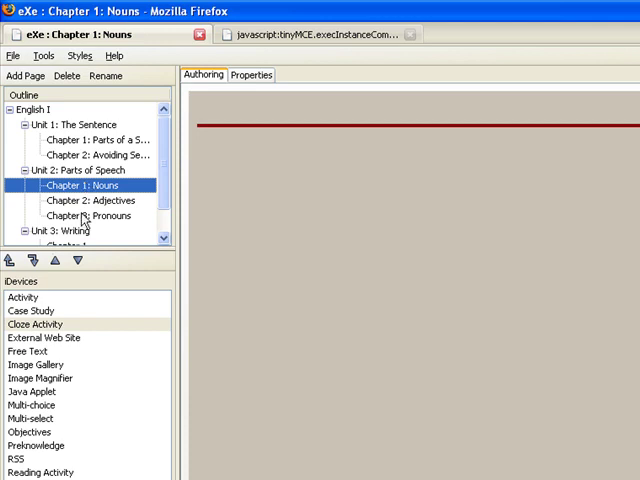
Add a Cloze Activity iDevice to the Chapter 1: Nouns page.
{"action": "left_click", "coordinate": [36, 324]}
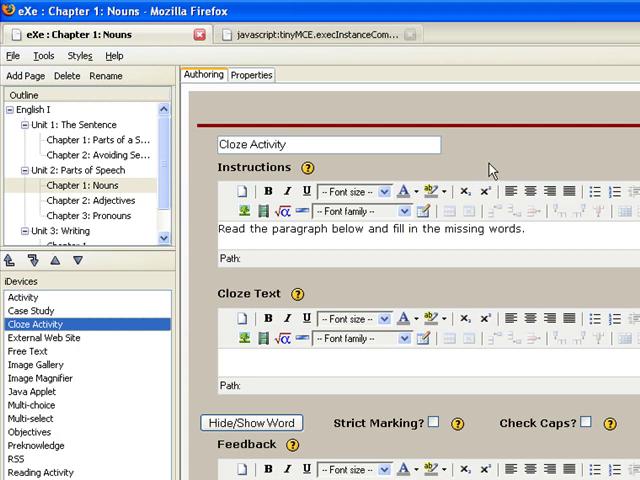
{"action": "mouse_move", "coordinate": [340, 192]}
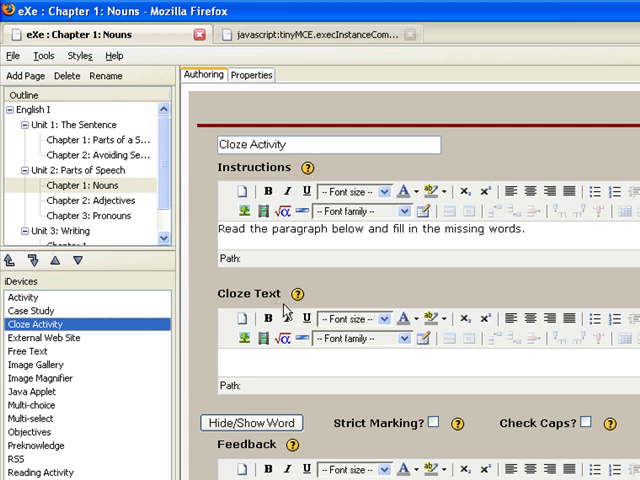
{"action": "mouse_move", "coordinate": [276, 460]}
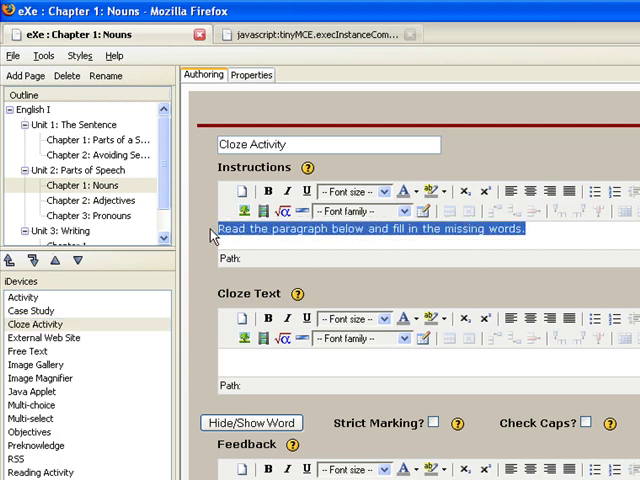
Write instructions telling learners to type "some" or "a" in each gap, formatted green, Arial, size 4.
{"action": "scroll", "scroll_direction": "down", "scroll_amount": 3}
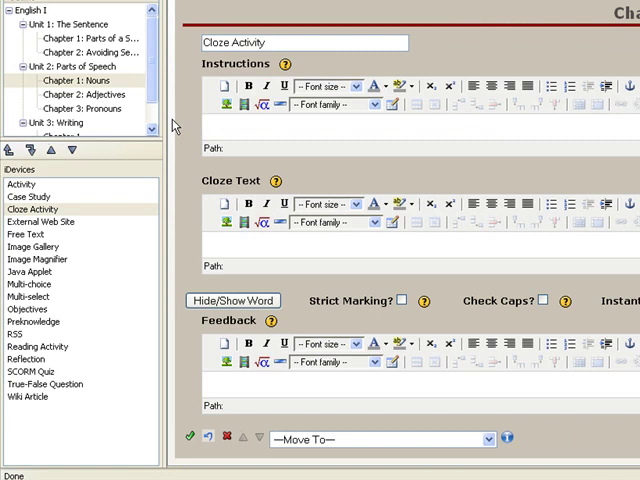
{"action": "mouse_move", "coordinate": [408, 438]}
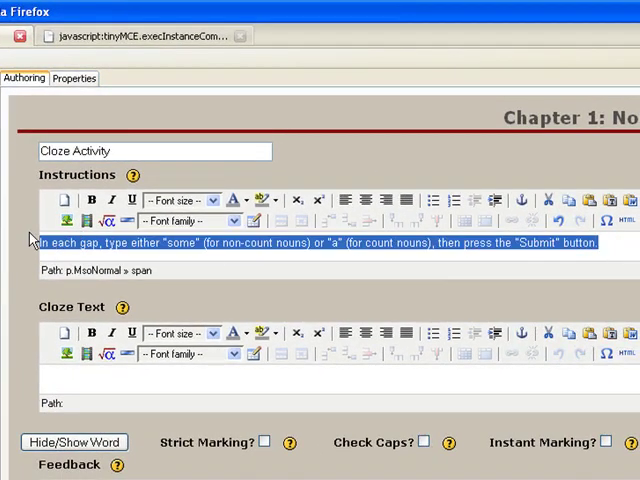
{"action": "left_click", "coordinate": [190, 220]}
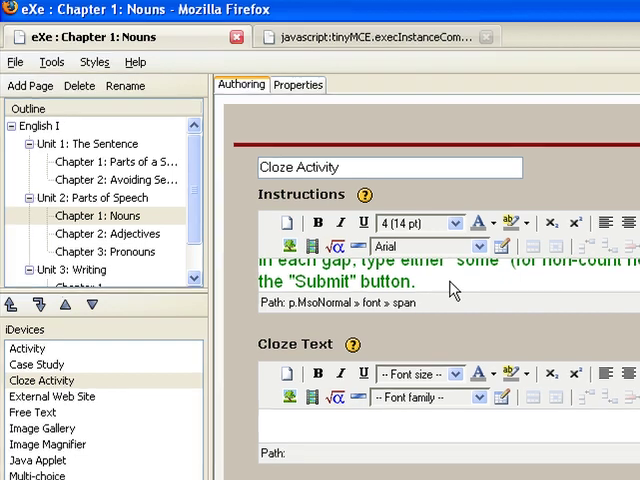
Paste the beach-picnic story into the Cloze Text field and make it bold.
{"action": "scroll", "scroll_direction": "down", "scroll_amount": 3}
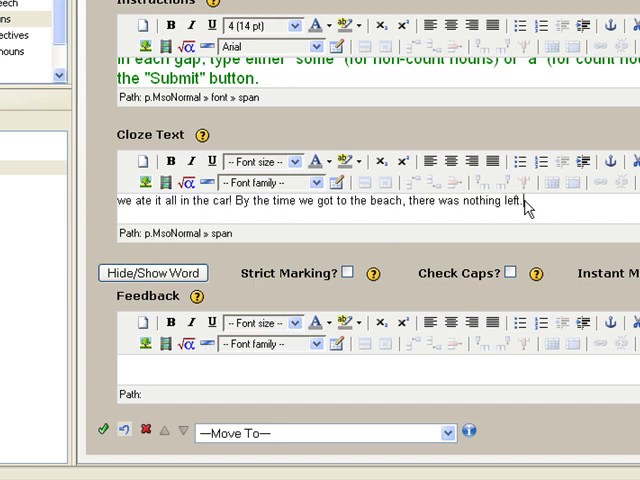
{"action": "left_click", "coordinate": [316, 160]}
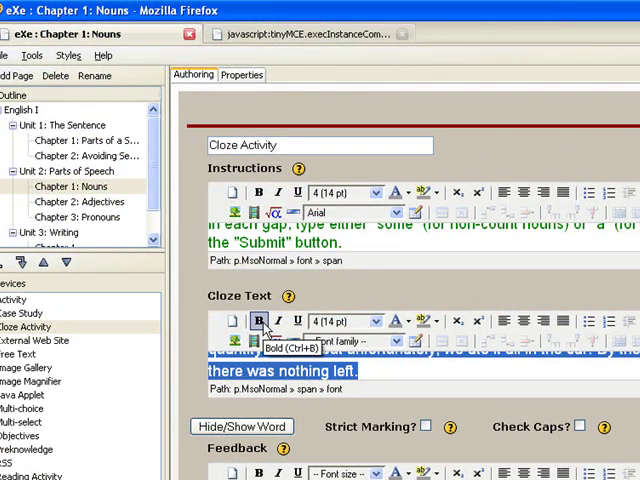
{"action": "left_click", "coordinate": [260, 320]}
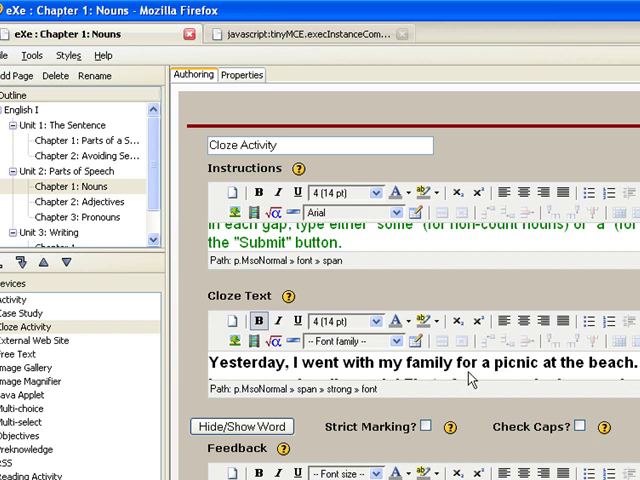
Mark the articles before "picnic", "chocolates" and "chicken" as hidden gaps.
{"action": "double_click", "coordinate": [484, 362]}
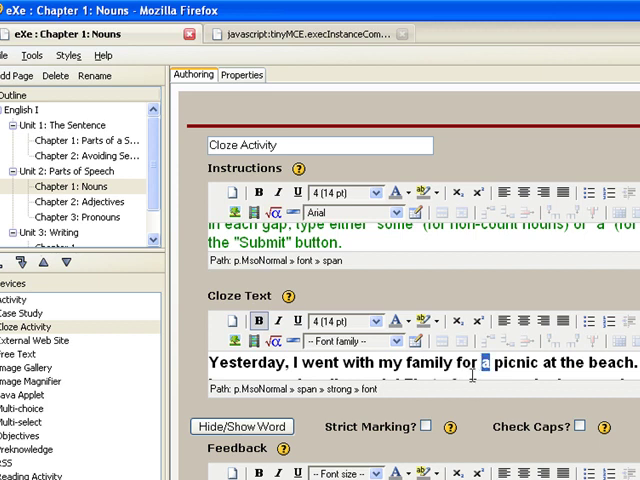
{"action": "mouse_move", "coordinate": [462, 392]}
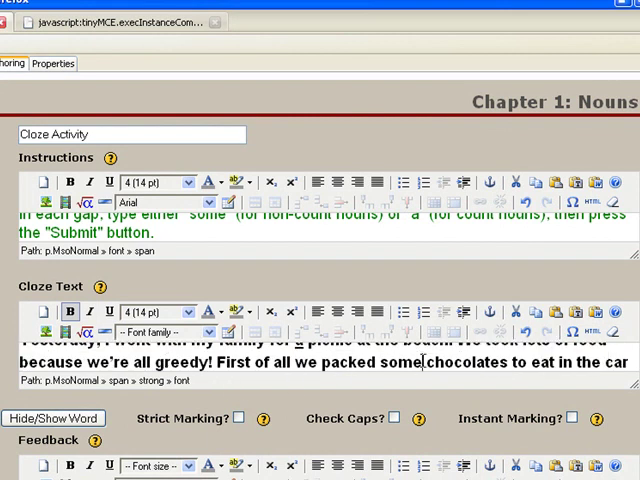
{"action": "double_click", "coordinate": [398, 364]}
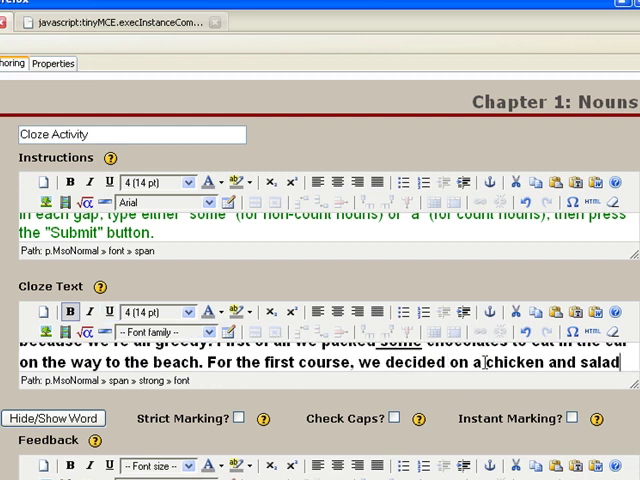
{"action": "double_click", "coordinate": [478, 362]}
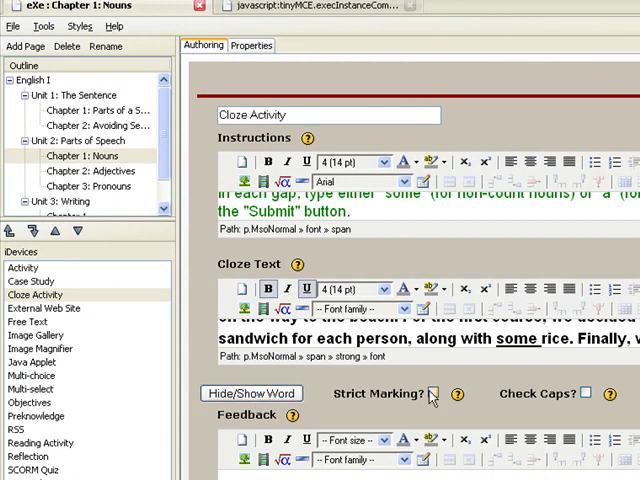
{"action": "mouse_move", "coordinate": [432, 396]}
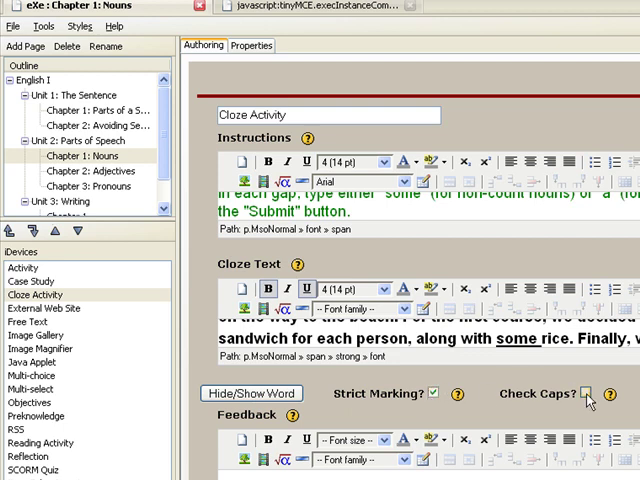
Switch on Strict Marking, Check Caps and Instant Marking.
{"action": "left_click", "coordinate": [588, 392]}
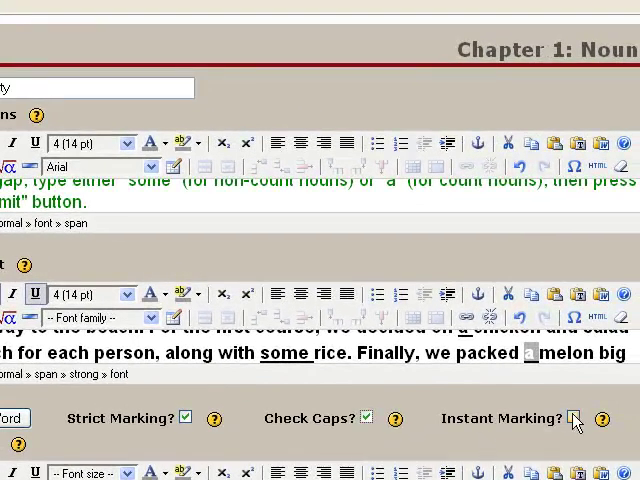
{"action": "left_click", "coordinate": [576, 418]}
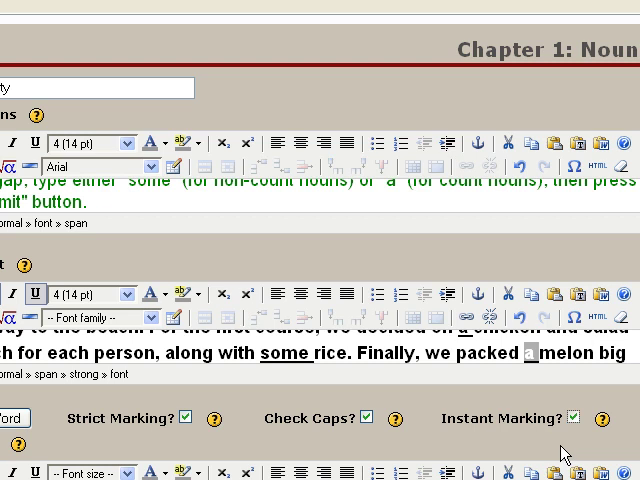
{"action": "mouse_move", "coordinate": [562, 450]}
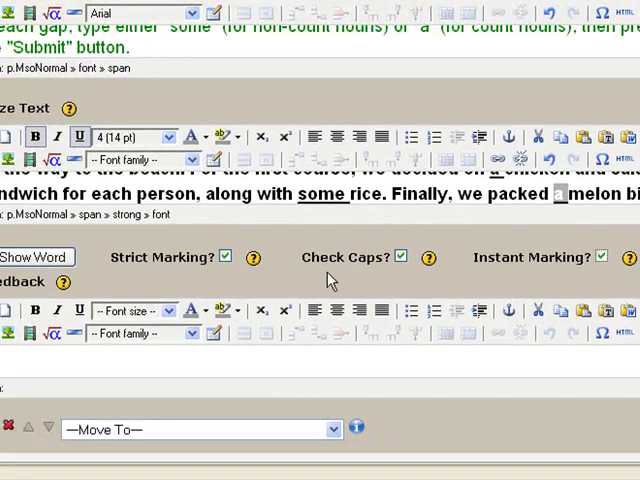
{"action": "mouse_move", "coordinate": [64, 372]}
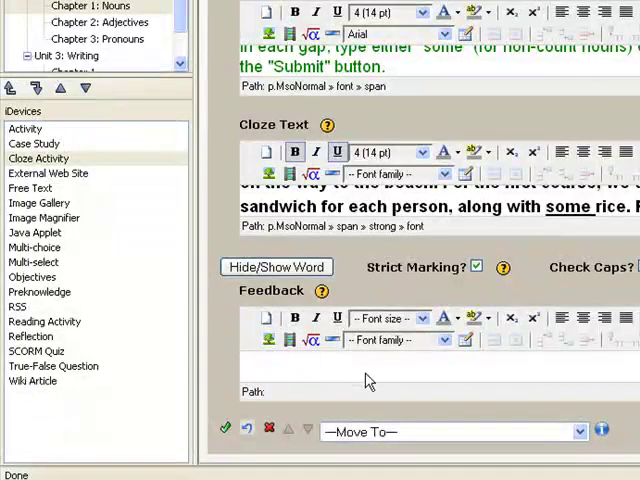
Add feedback "5 and Below Review the lesson" and finish the activity to show its preview.
{"action": "type", "text": "5 and Below  Review the lesson"}
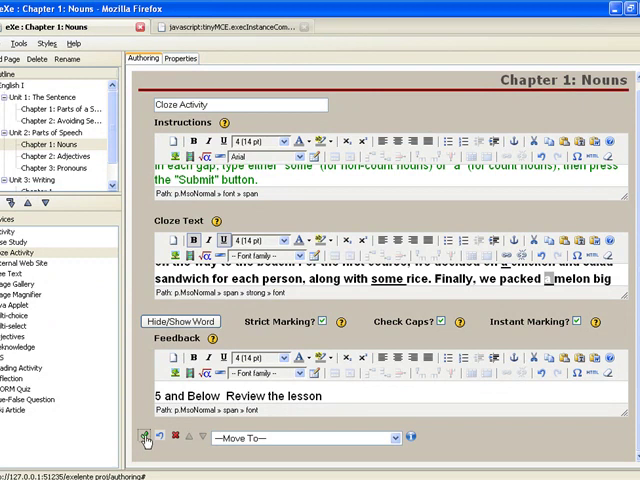
{"action": "left_click", "coordinate": [140, 436]}
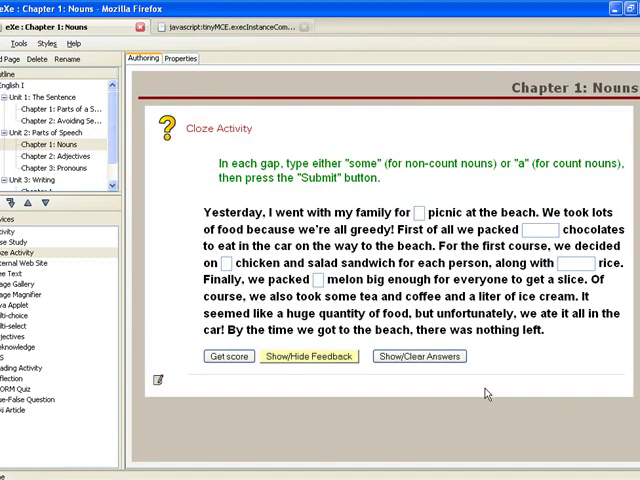